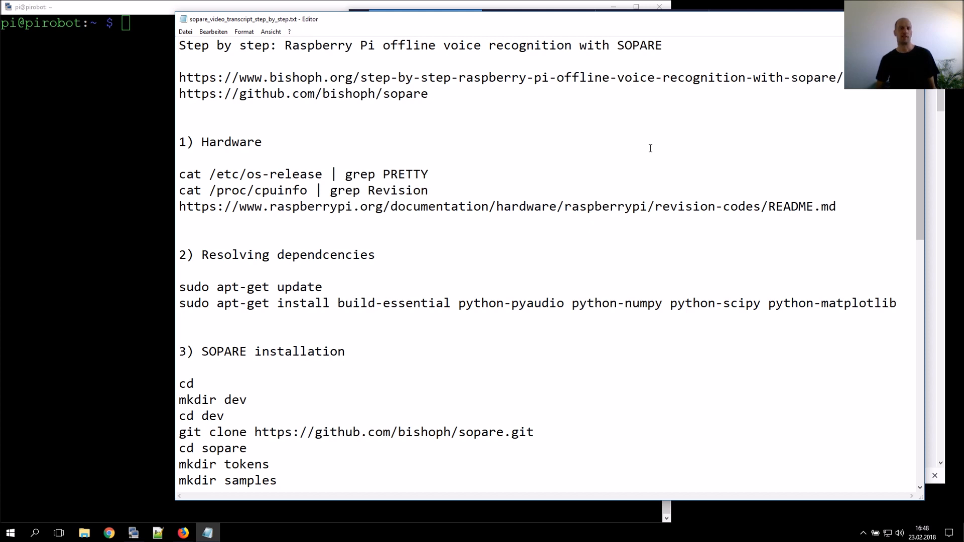
pyautogui.moveTo(151, 467)
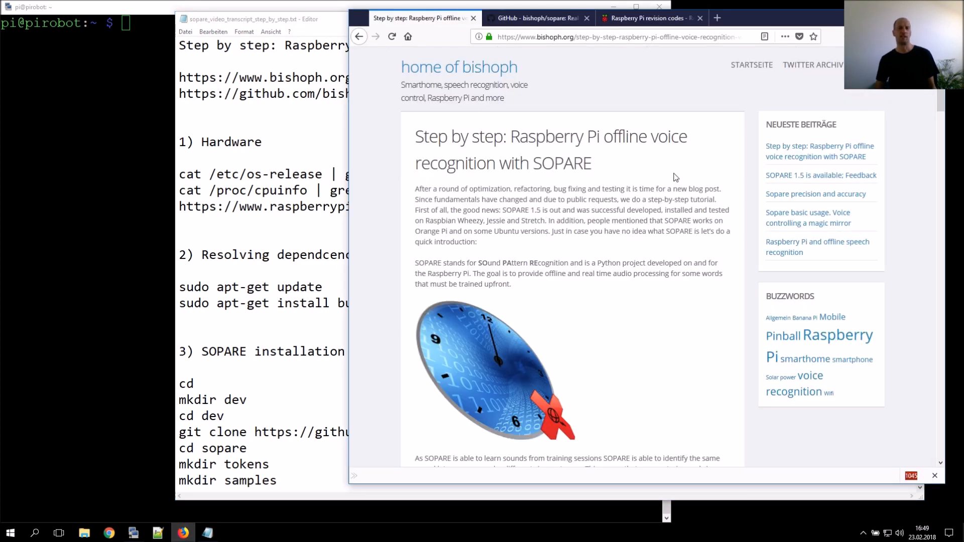
# Replay the SOPARE demo video and bring up the SOPARE GitHub repository page.
pyautogui.scroll(-3)
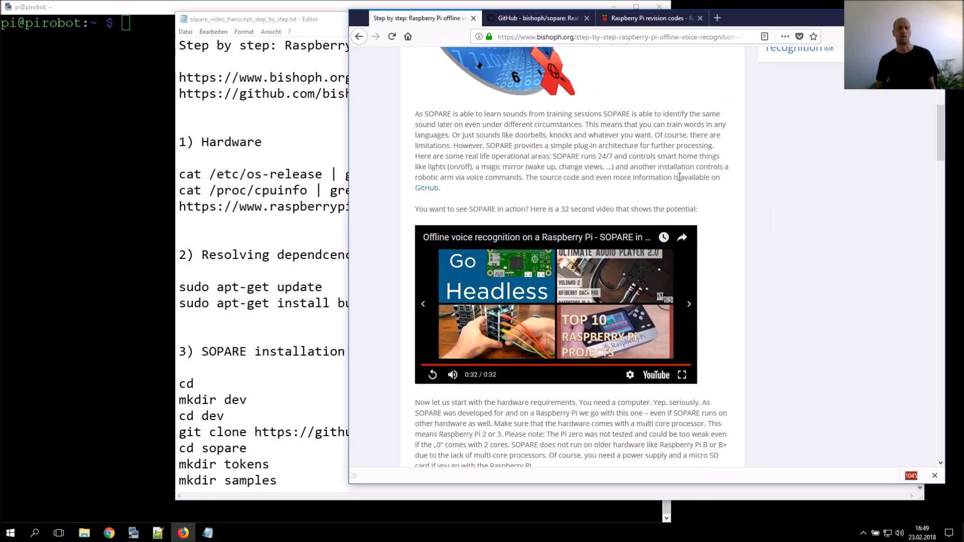
pyautogui.scroll(-3)
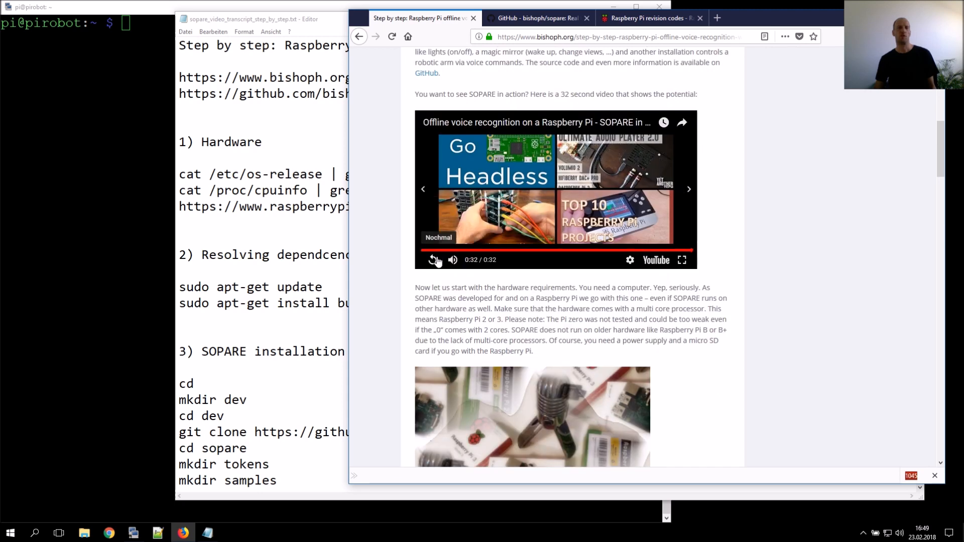
pyautogui.click(434, 259)
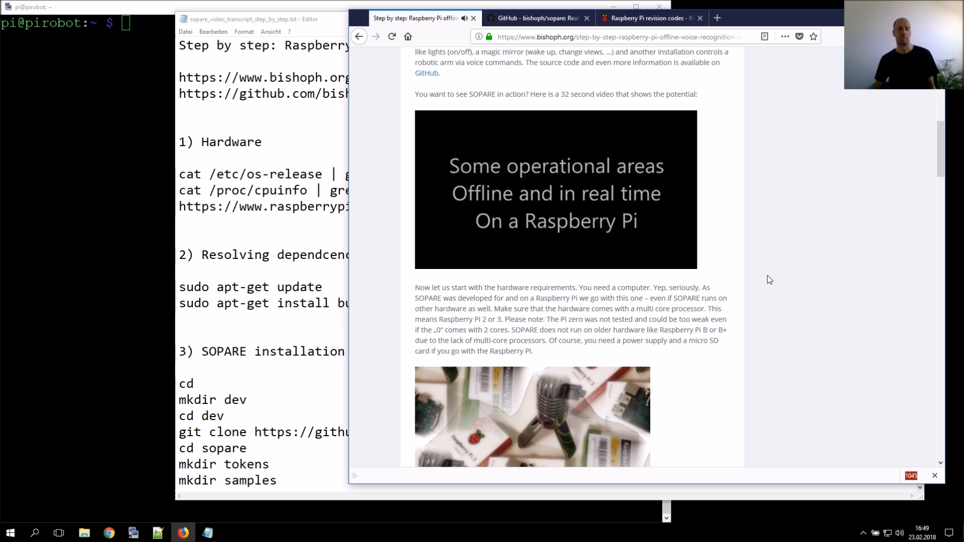
pyautogui.click(555, 190)
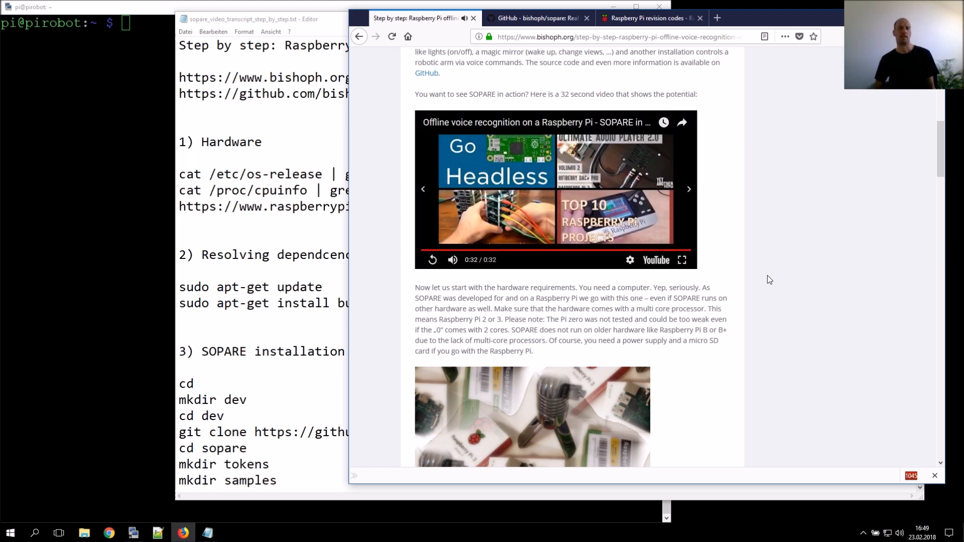
pyautogui.moveTo(749, 278)
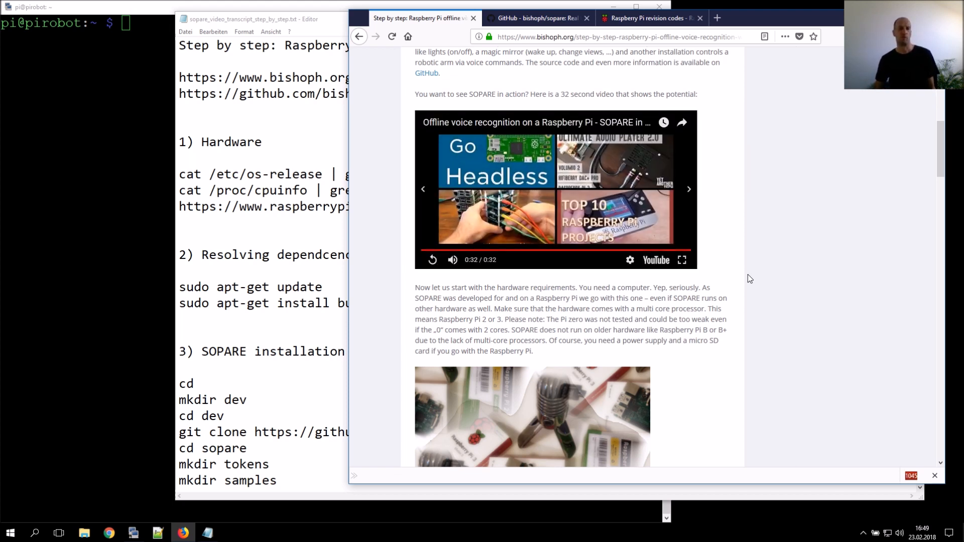
pyautogui.moveTo(749, 210)
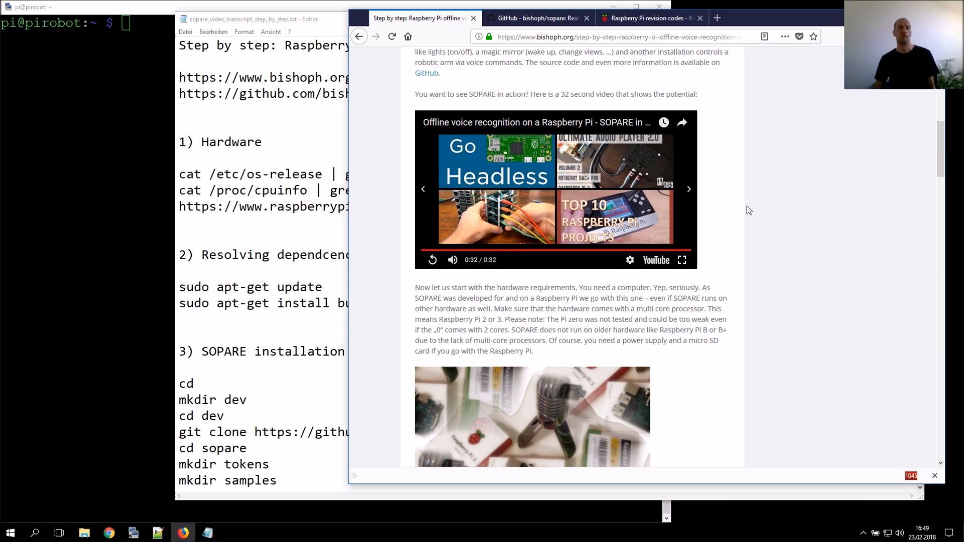
pyautogui.moveTo(750, 210)
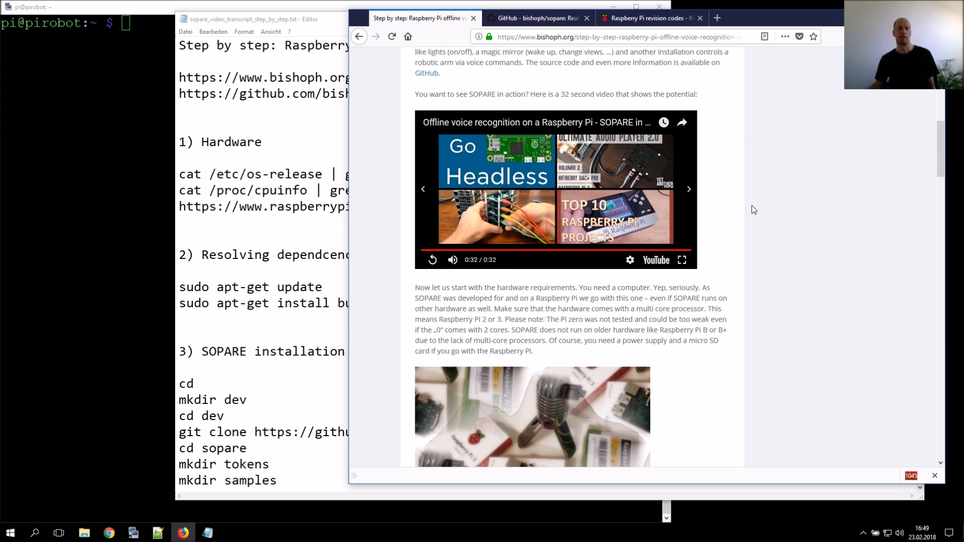
pyautogui.scroll(3)
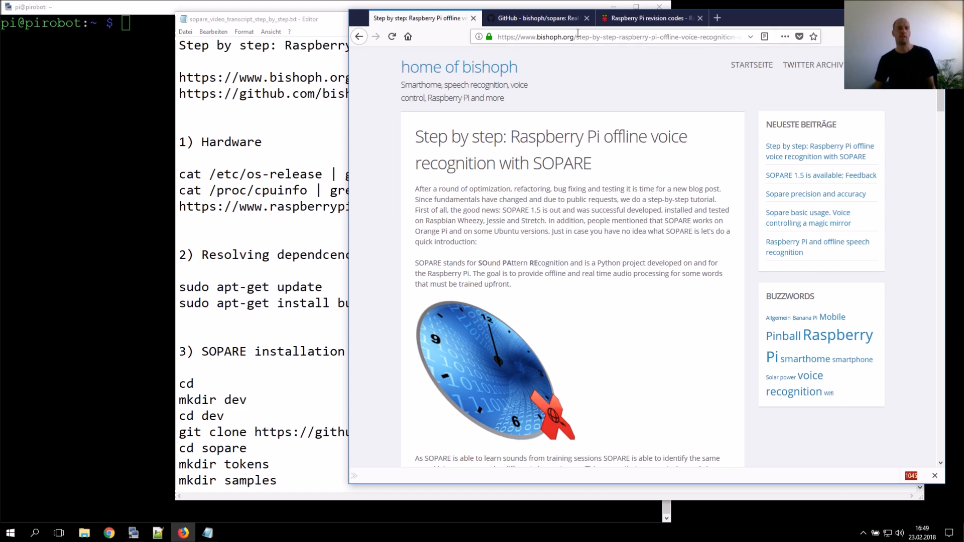
pyautogui.click(536, 18)
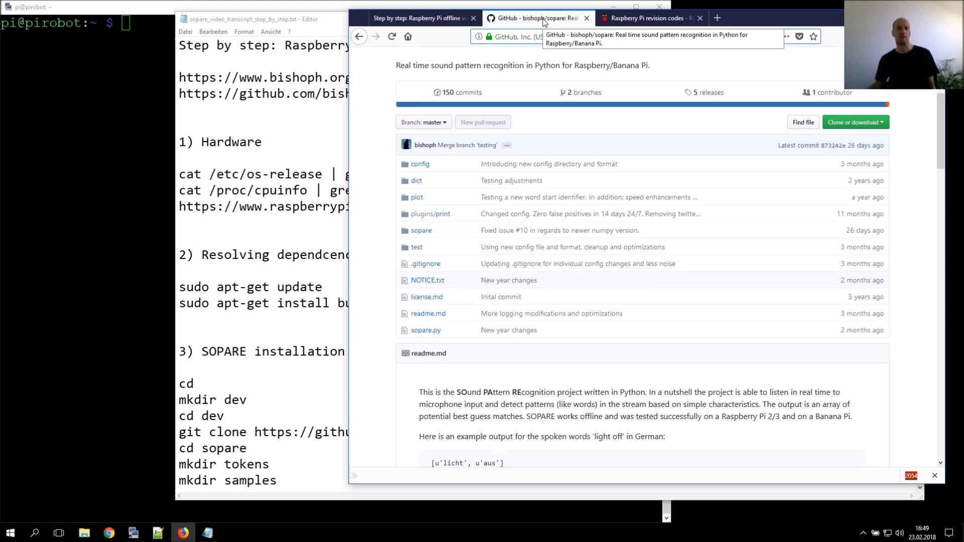
pyautogui.click(609, 37)
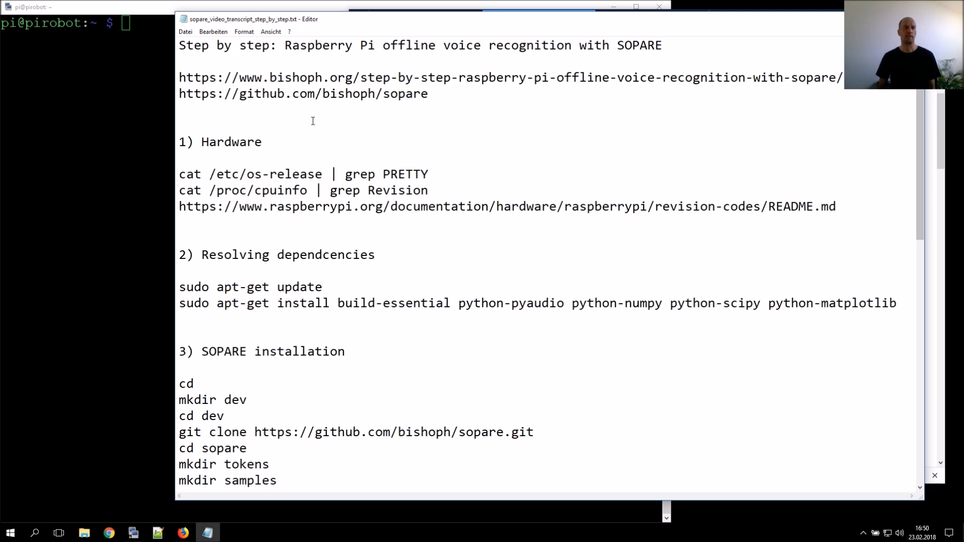
# Select the 'cat /proc/cpuinfo | grep Revision' line in the transcript for copying.
pyautogui.click(179, 127)
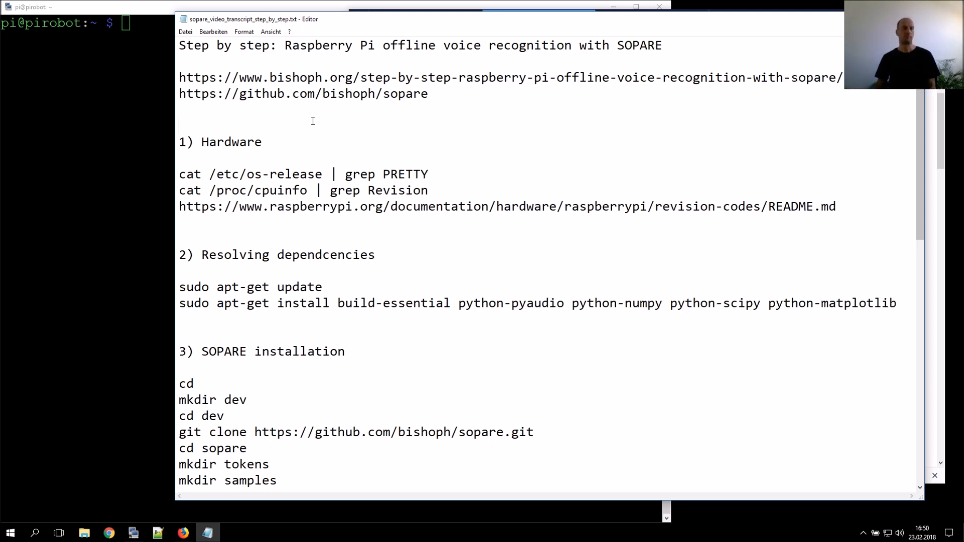
pyautogui.moveTo(432, 190)
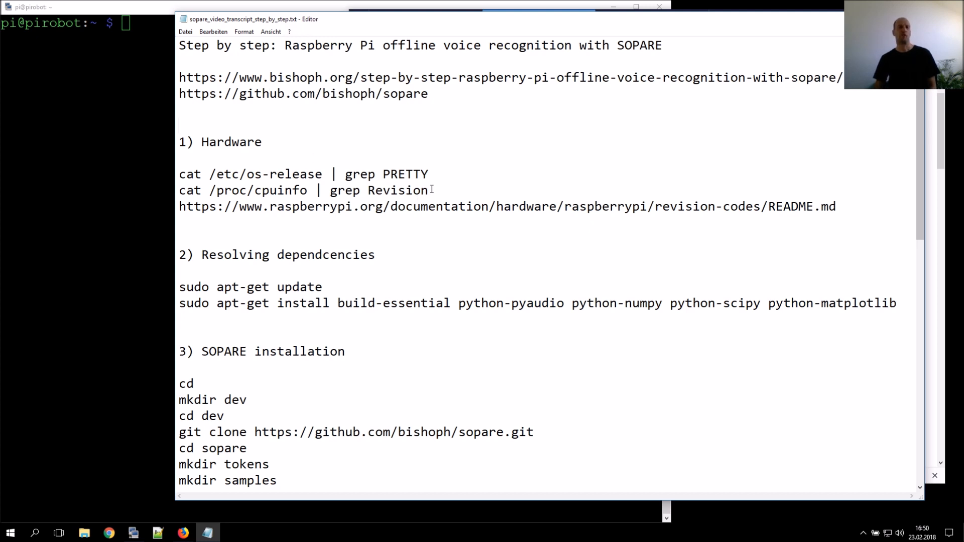
pyautogui.tripleClick(301, 190)
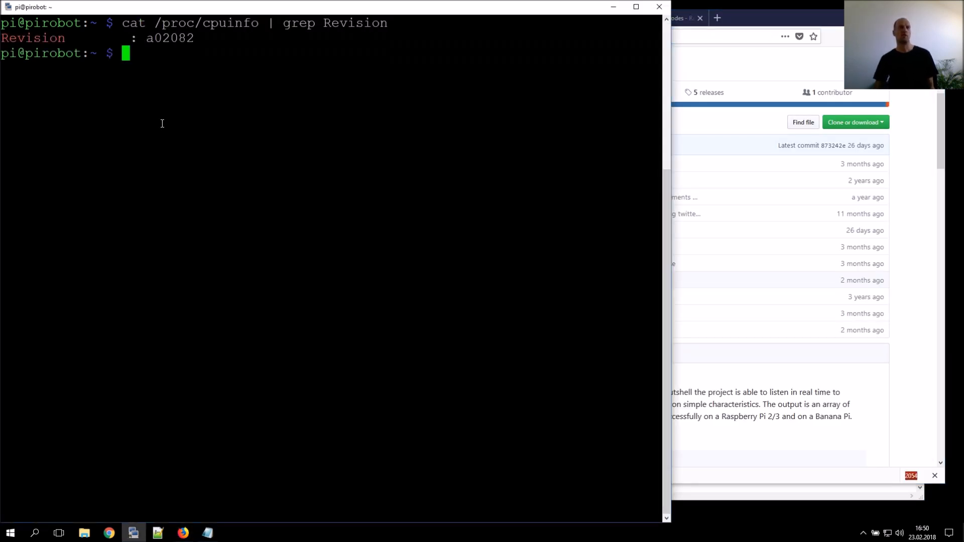
# Select the reported revision code a02082 in the terminal output to copy it.
pyautogui.doubleClick(169, 38)
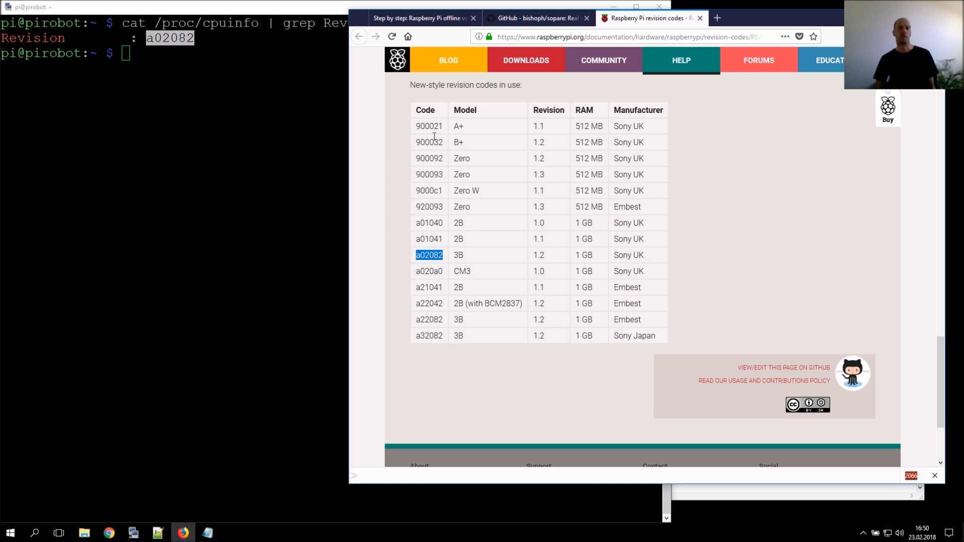
pyautogui.moveTo(584, 260)
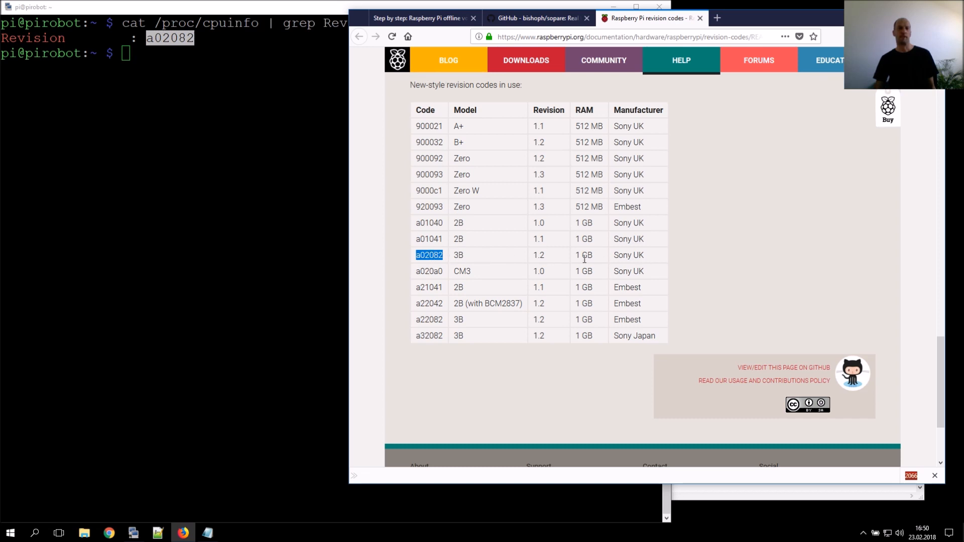
pyautogui.moveTo(458, 254)
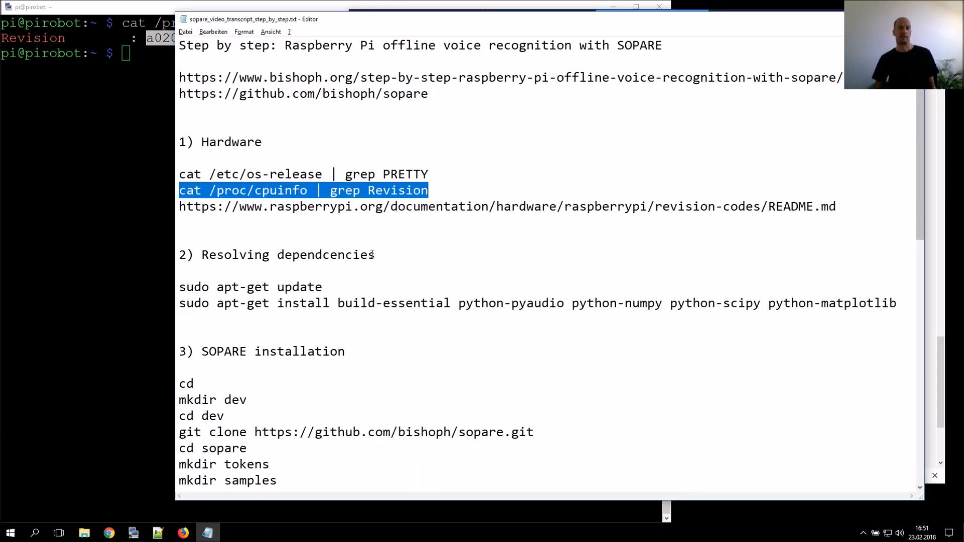
pyautogui.moveTo(380, 223)
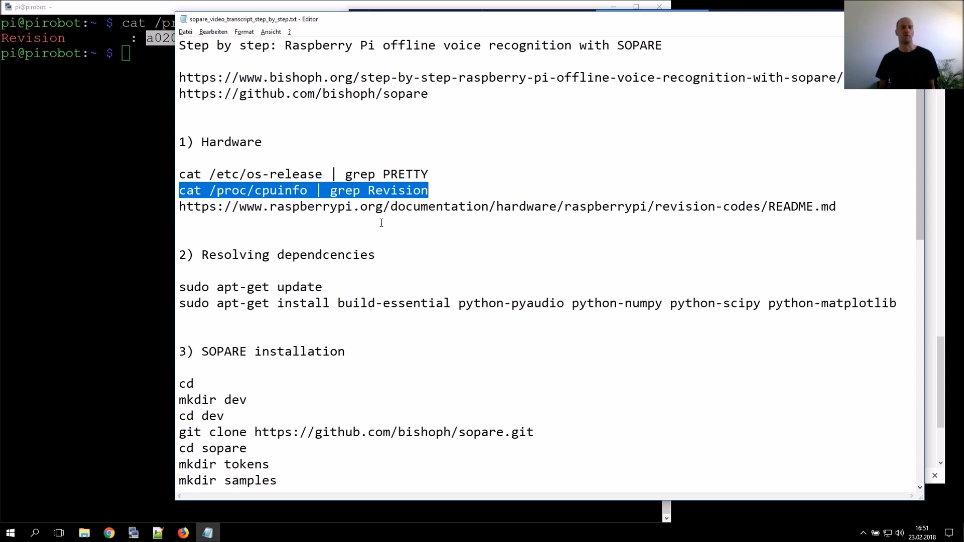
# Bring the PuTTY session showing Revision a02082 back to the front.
pyautogui.click(248, 287)
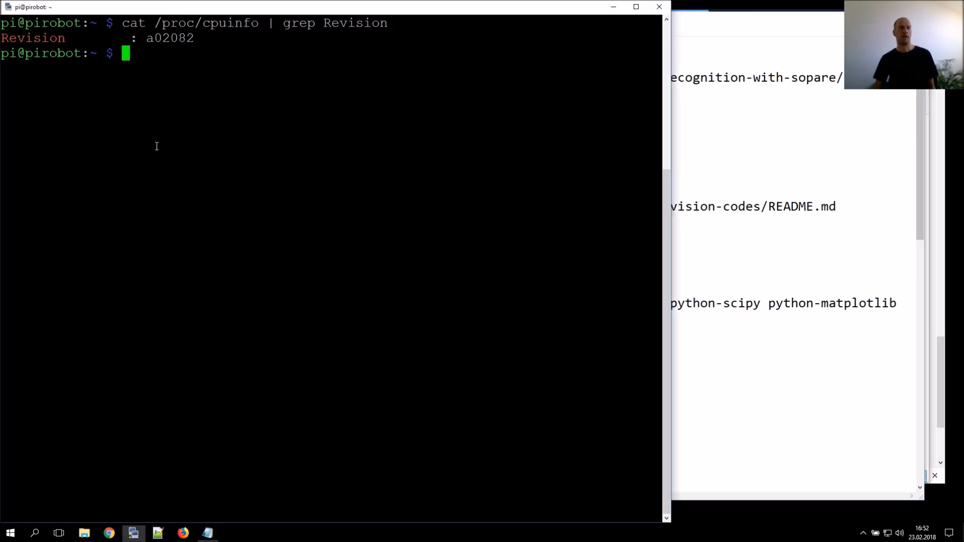
# Run sudo apt-get update and the dependency install, then review its output.
pyautogui.write('sudo apt-get update')
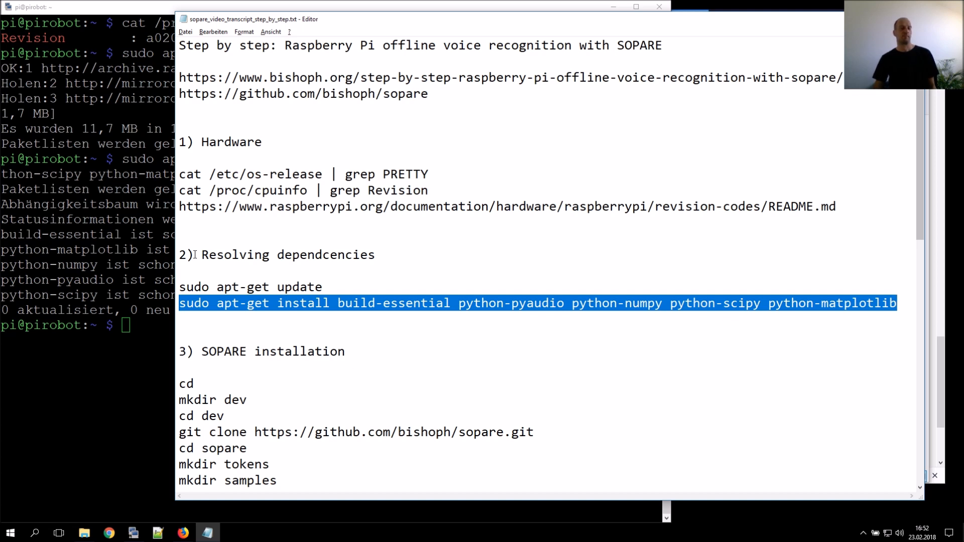
pyautogui.moveTo(631, 269)
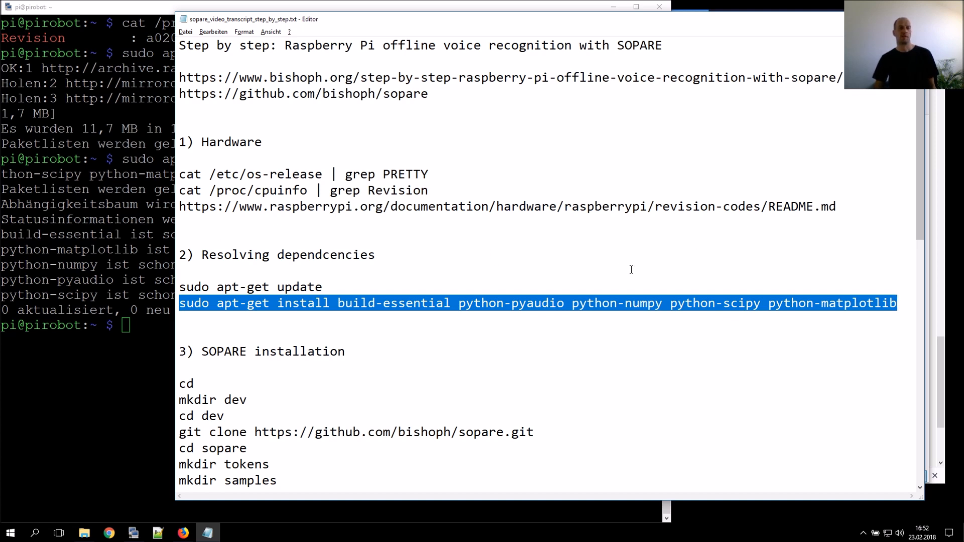
pyautogui.moveTo(747, 305)
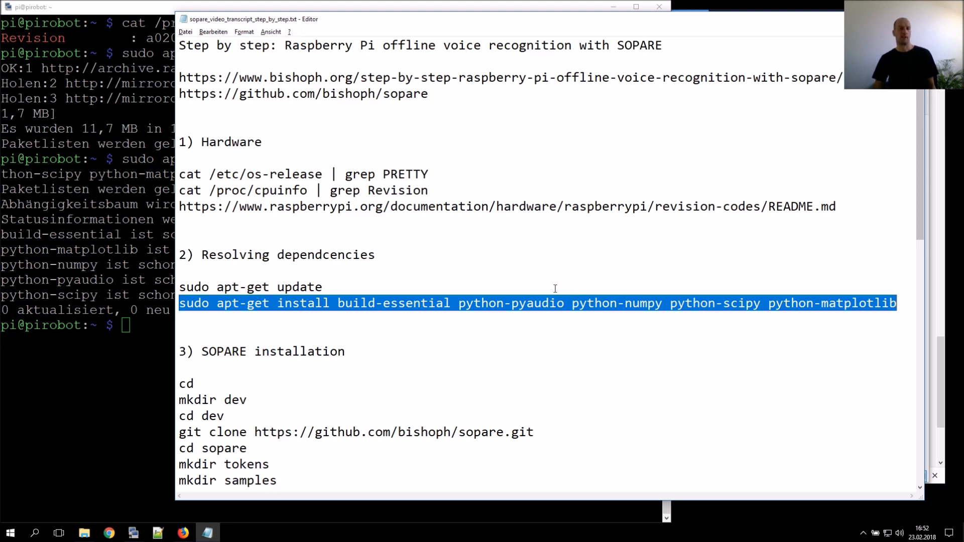
pyautogui.scroll(-3)
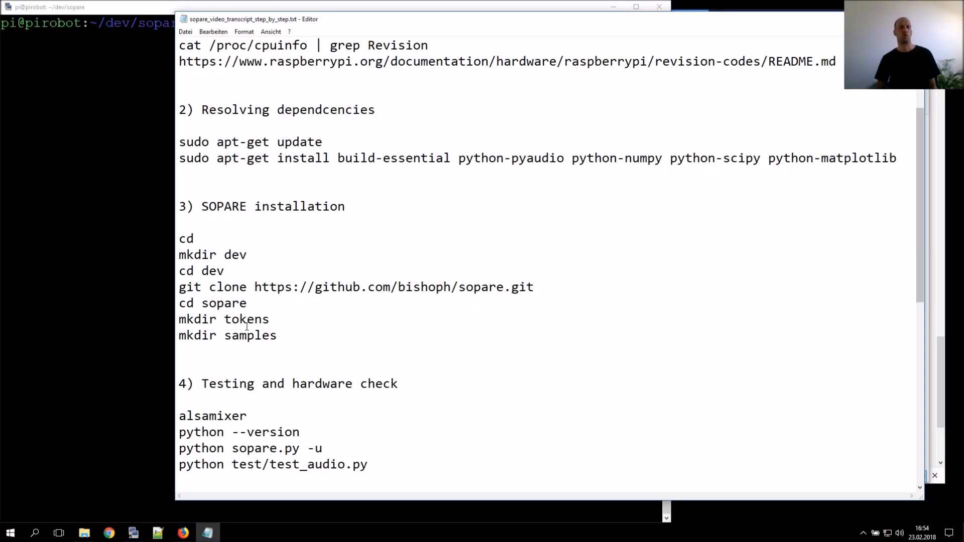
# Change into /tmp and clone SOPARE into a dev folder with tokens and samples directories.
pyautogui.click(193, 239)
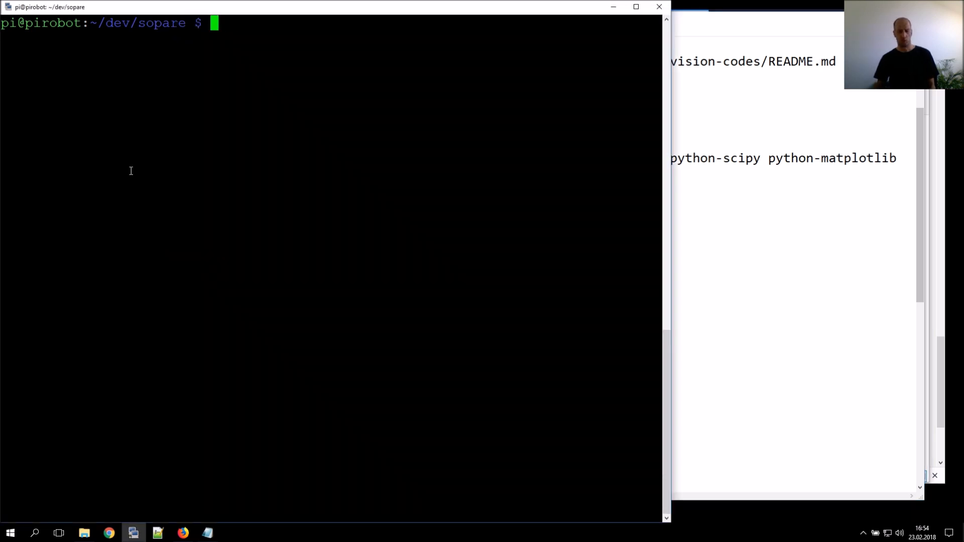
pyautogui.write('cd /tm')
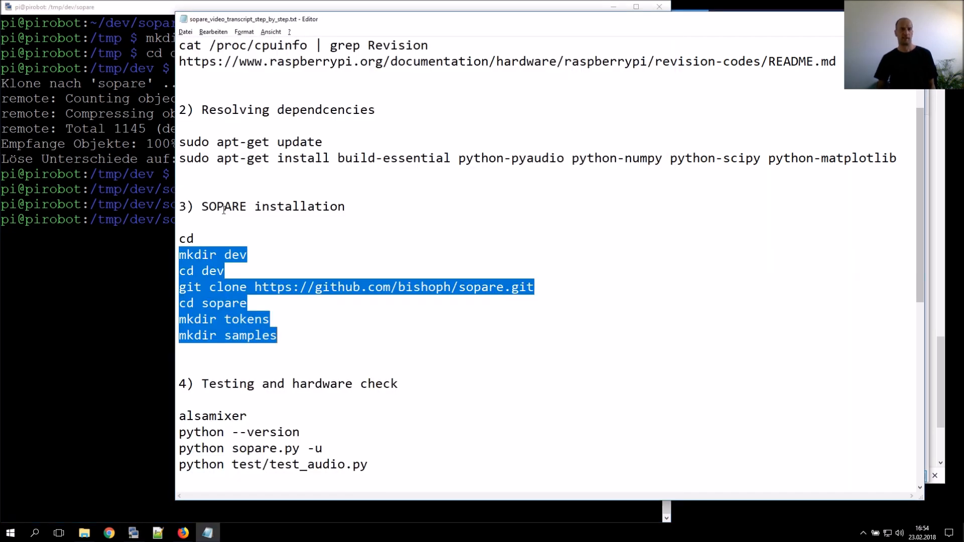
pyautogui.scroll(-3)
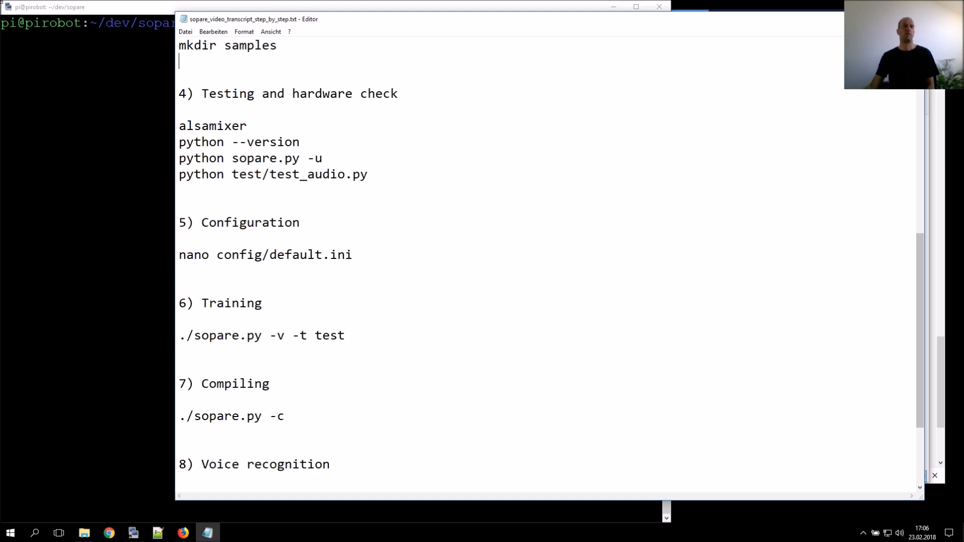
# Run alsamixer and check the Python version from the transcript's testing section.
pyautogui.doubleClick(212, 126)
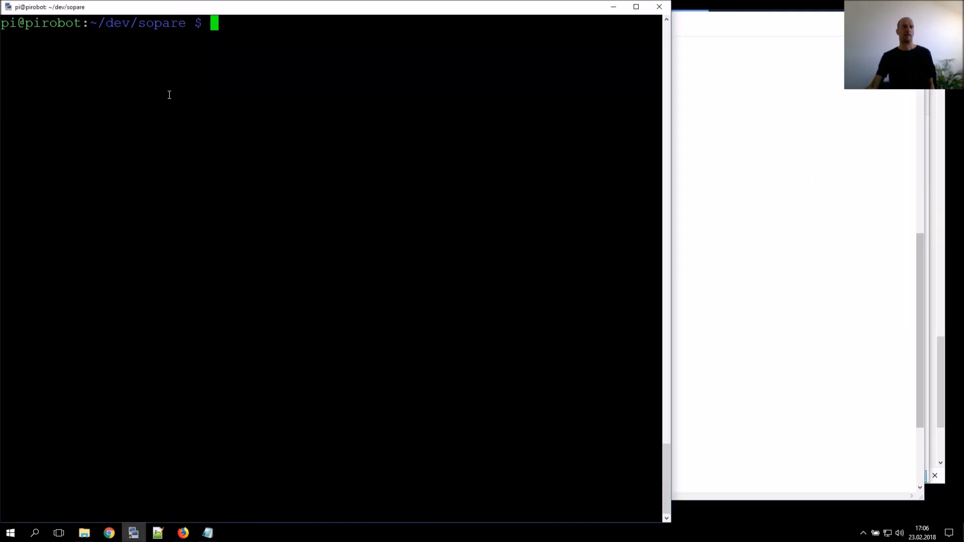
pyautogui.write('alsamixer')
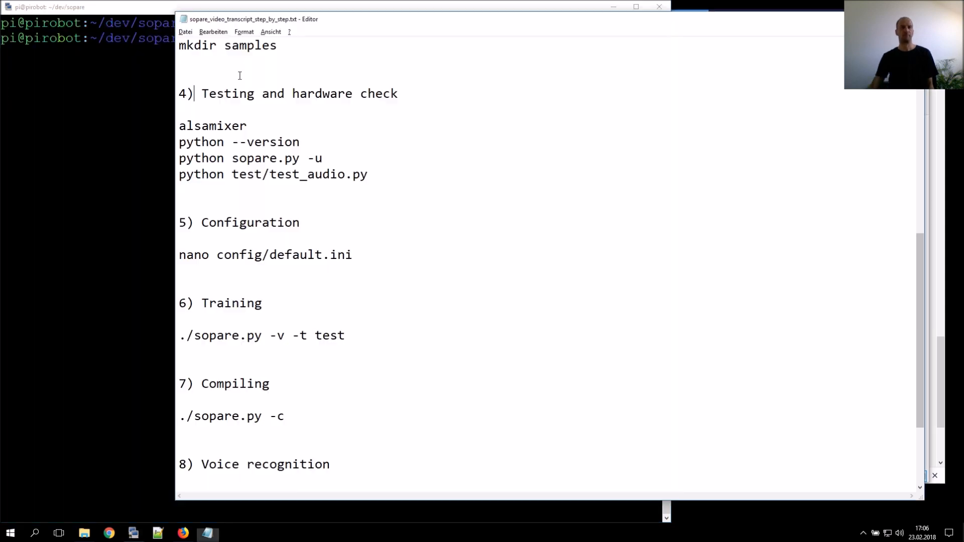
pyautogui.tripleClick(239, 142)
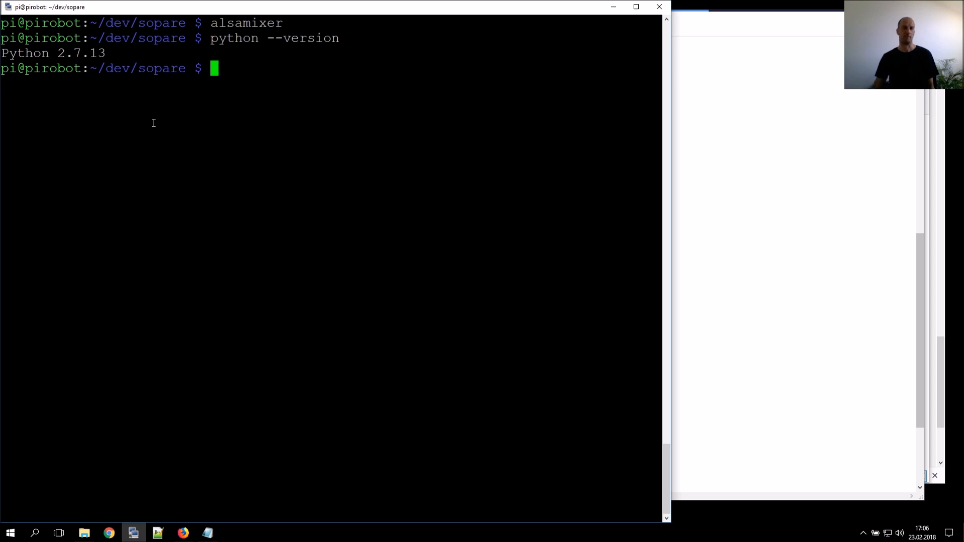
# Select the 'python sopare.py -u' unit test command in the transcript to run it.
pyautogui.click(207, 533)
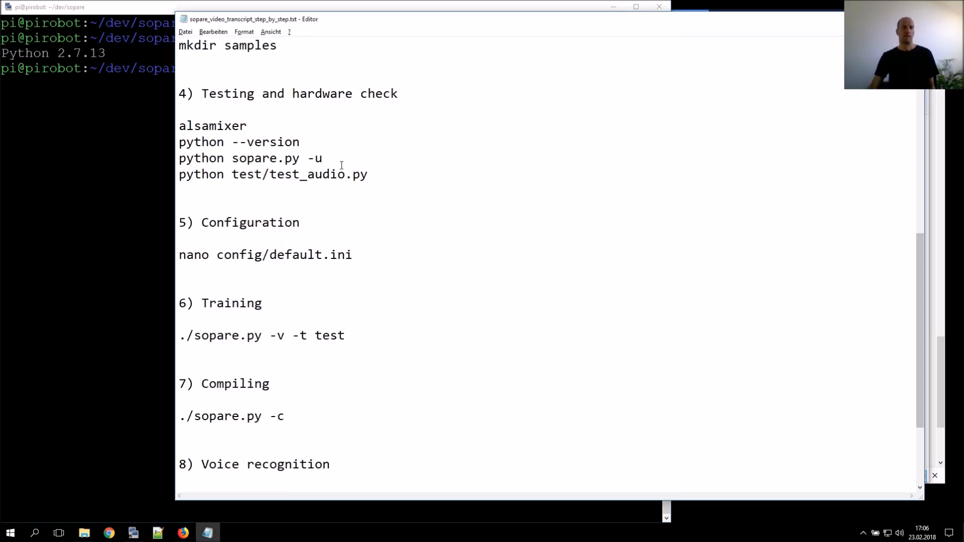
pyautogui.tripleClick(250, 158)
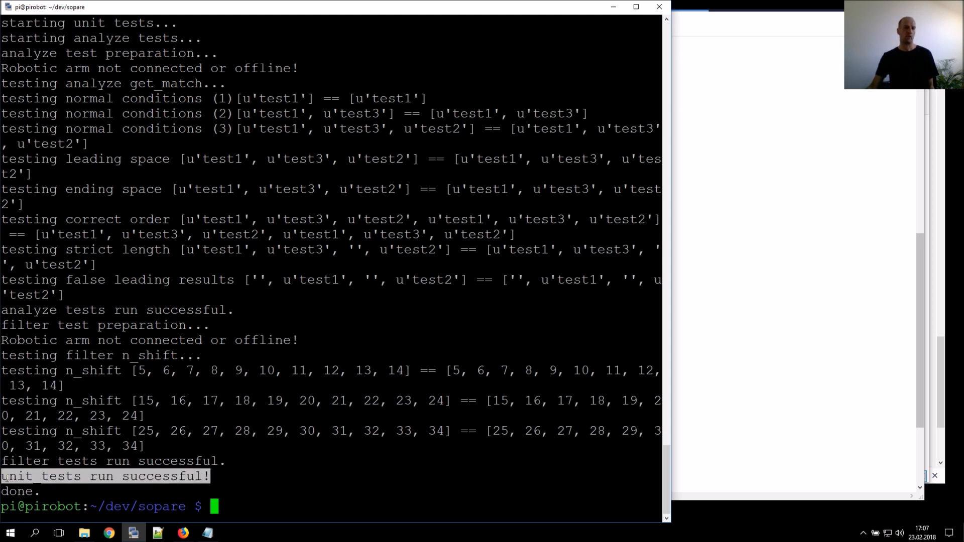
pyautogui.moveTo(91, 386)
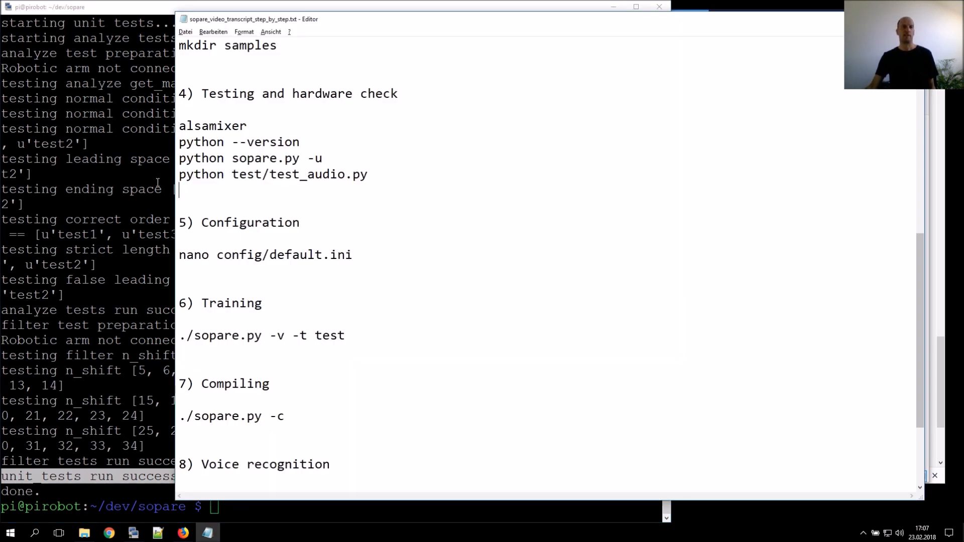
# Run python test/test_audio.py and follow its output to the 48000/512/1900 recommendations.
pyautogui.tripleClick(273, 173)
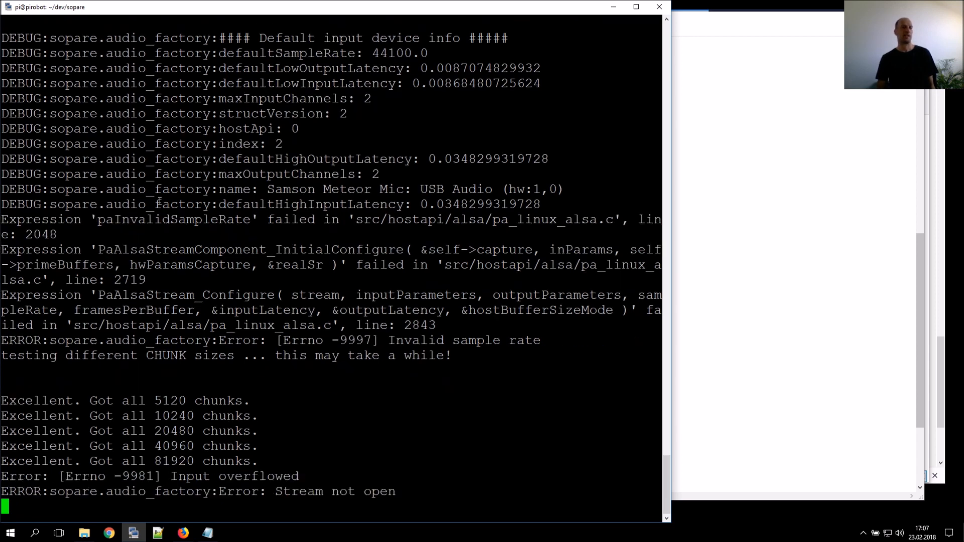
pyautogui.scroll(-3)
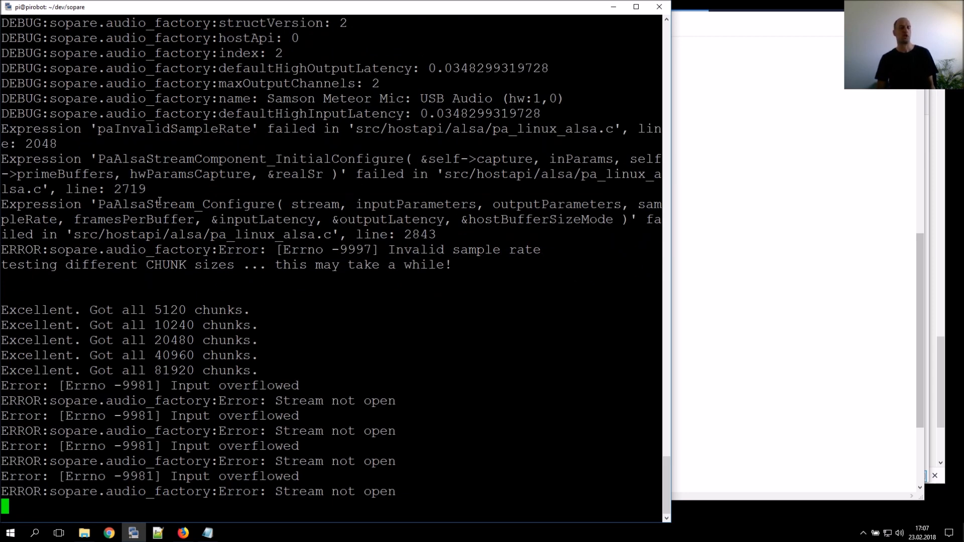
pyautogui.scroll(-3)
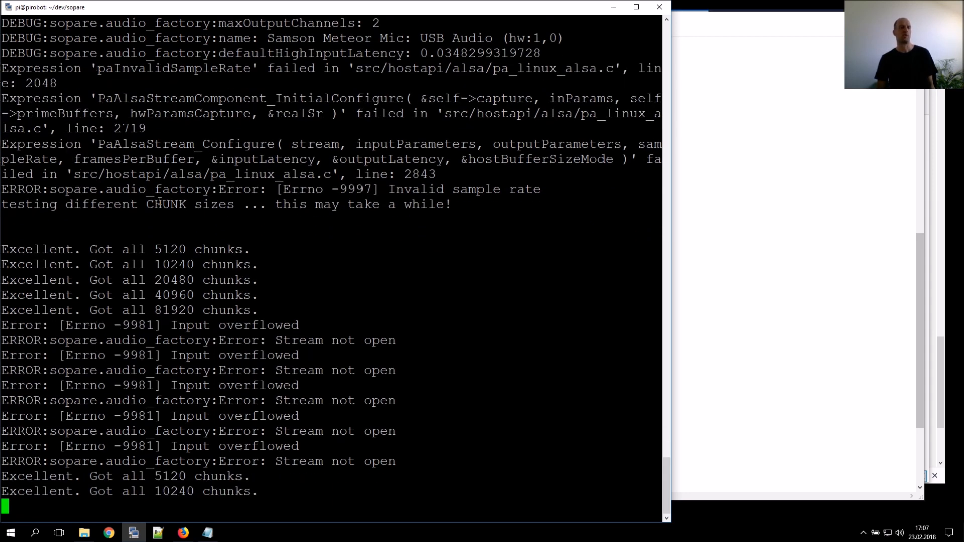
pyautogui.scroll(-3)
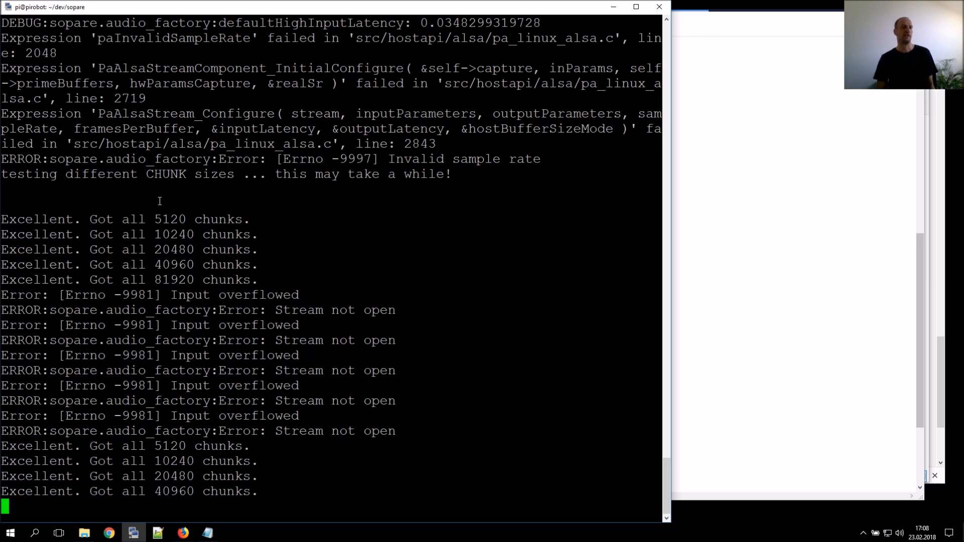
pyautogui.scroll(-3)
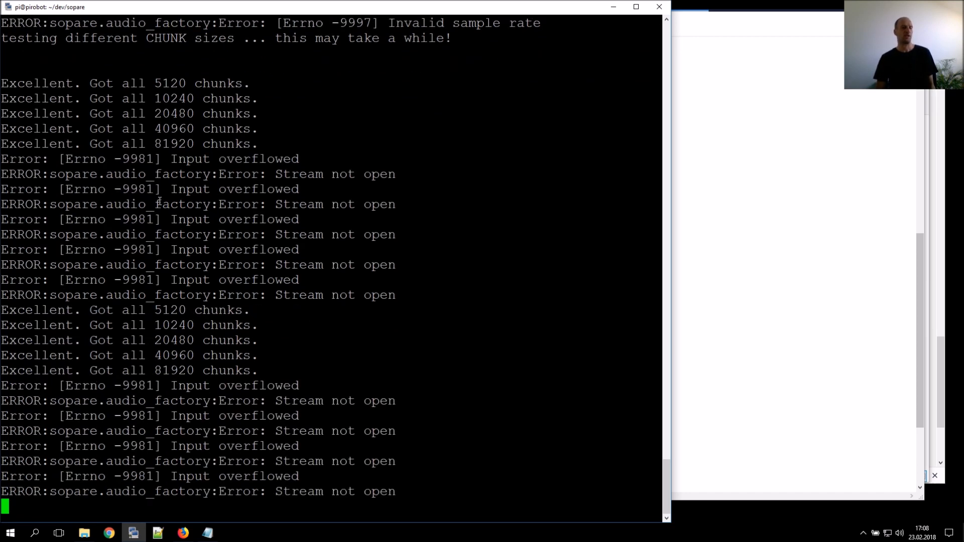
pyautogui.scroll(-3)
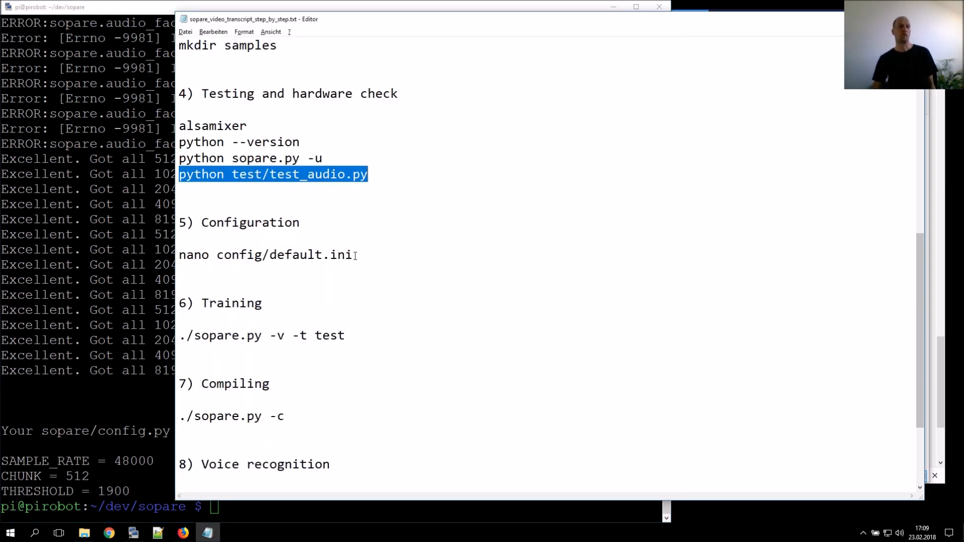
# Edit config/default.ini in nano, setting THRESHOLD 380 with CHUNK 512 and SAMPLE_RATE 48000, then save and exit.
pyautogui.doubleClick(264, 254)
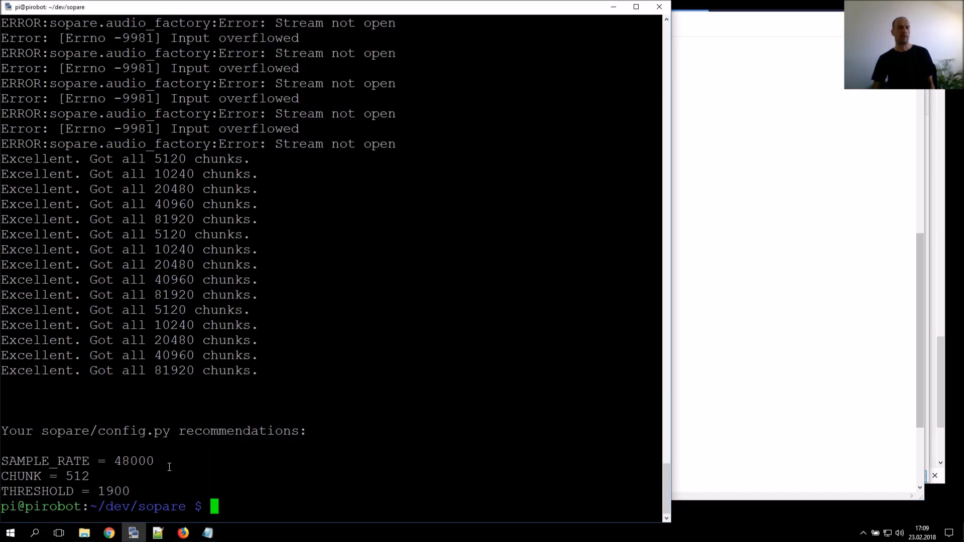
pyautogui.write('nano config/default.ini')
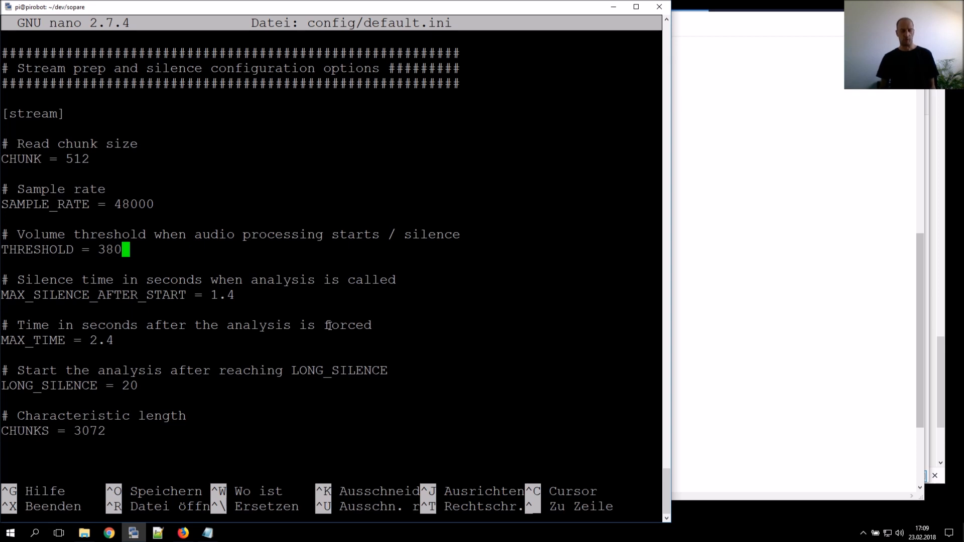
pyautogui.press('ctrl+x')
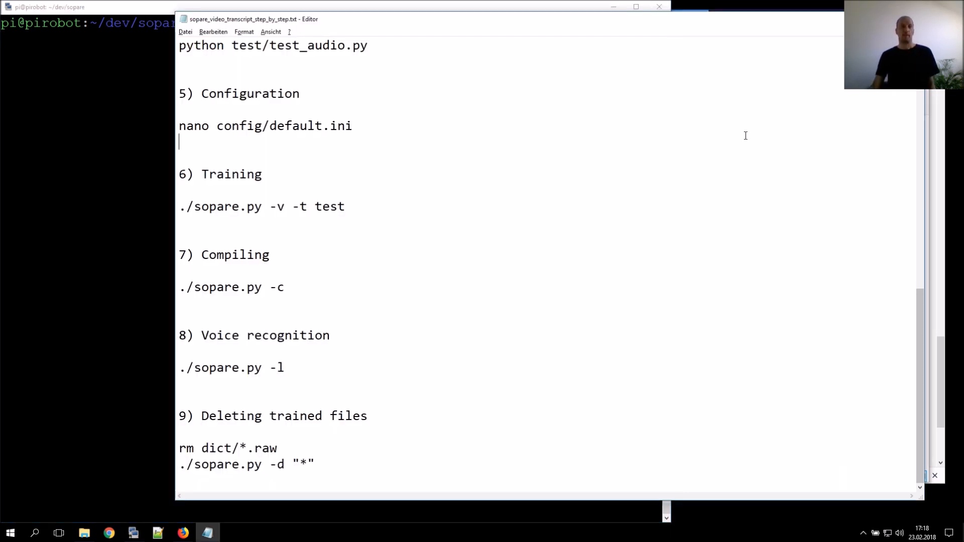
# Run ./sopare.py -v -t test repeatedly to record several training samples of 'test'.
pyautogui.tripleClick(262, 206)
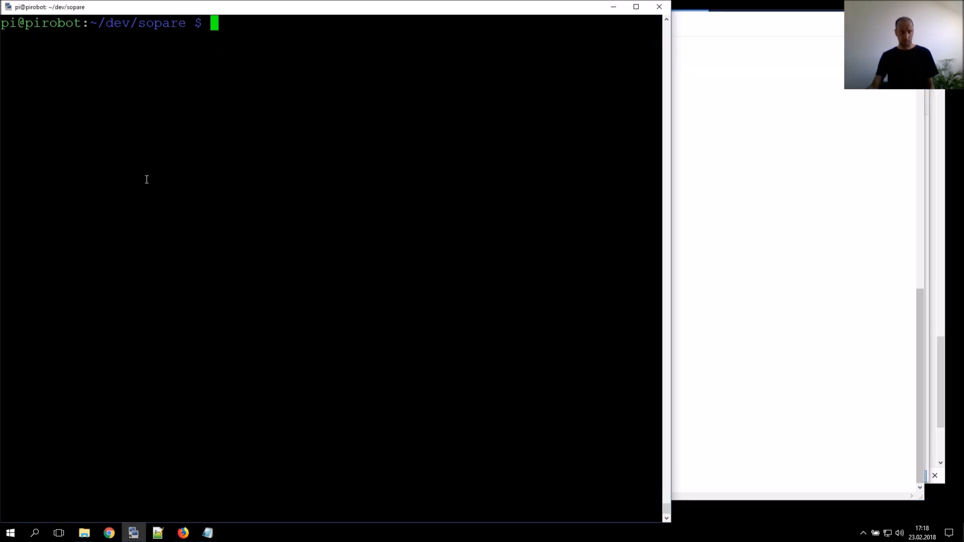
pyautogui.write('./sopare.py -v -t test')
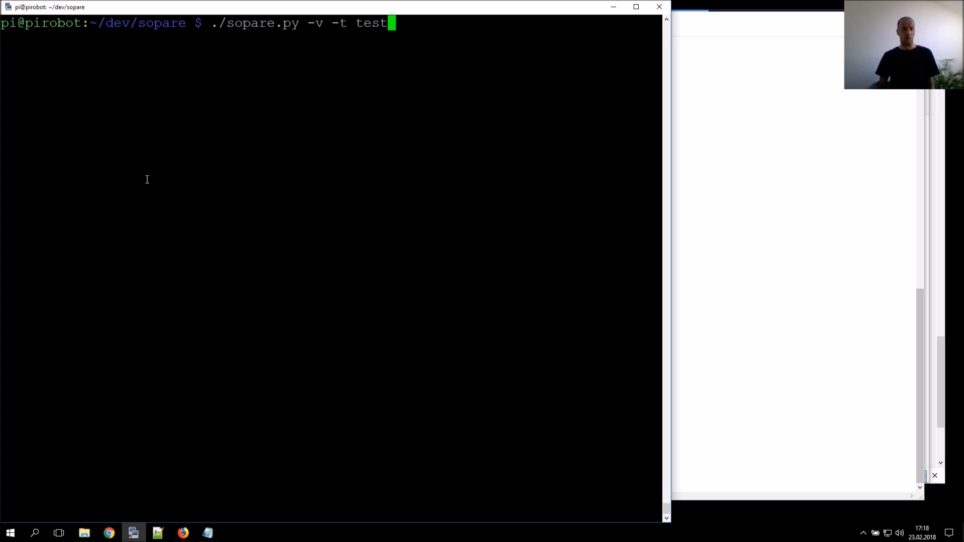
pyautogui.press('Return')
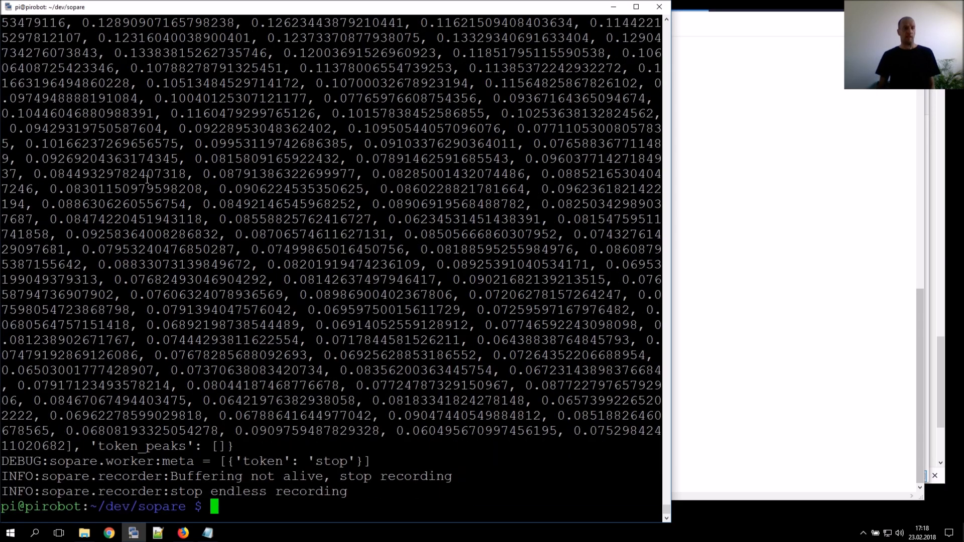
pyautogui.write('./sopare.py -v -t test')
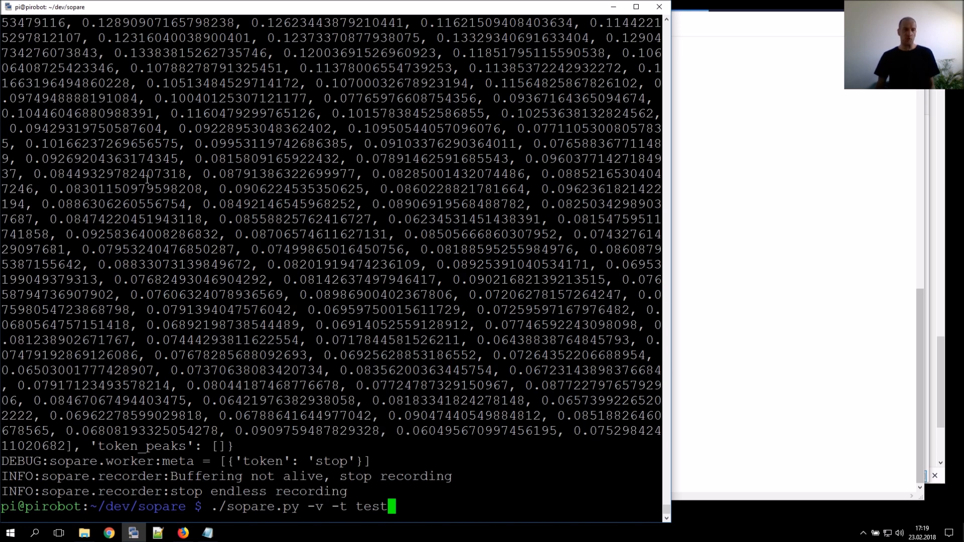
pyautogui.press('Return')
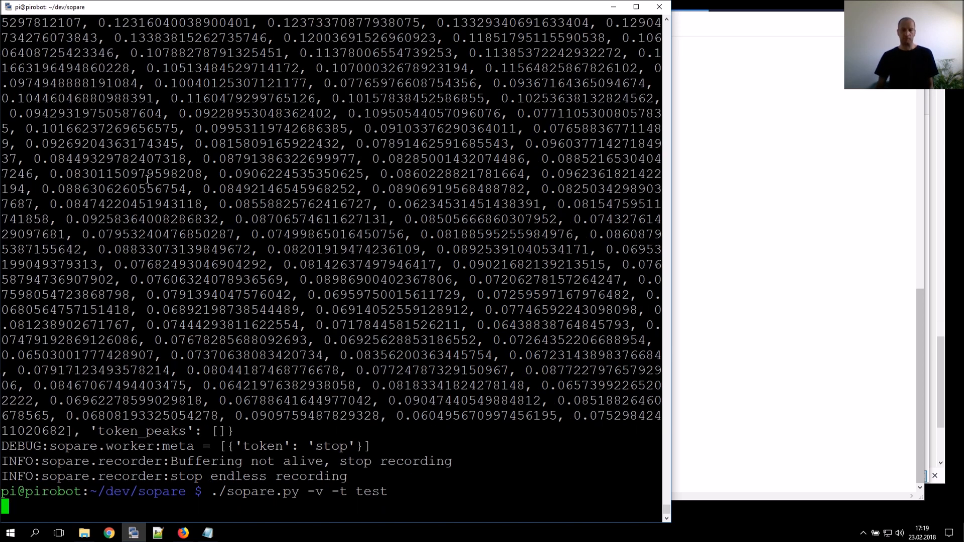
pyautogui.press('Return')
pyautogui.write('./sopare.py -v -t test')
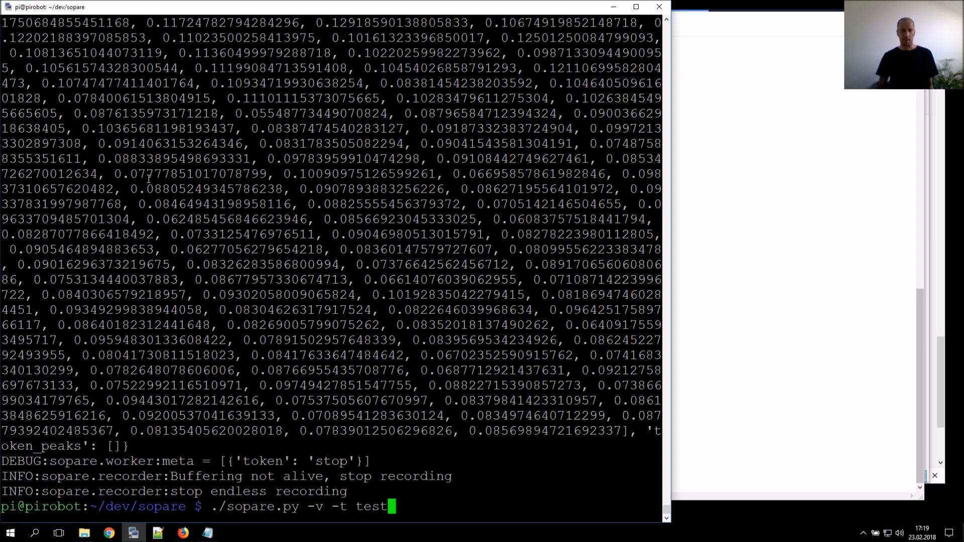
pyautogui.press('Return')
pyautogui.write('./sopare.py -c')
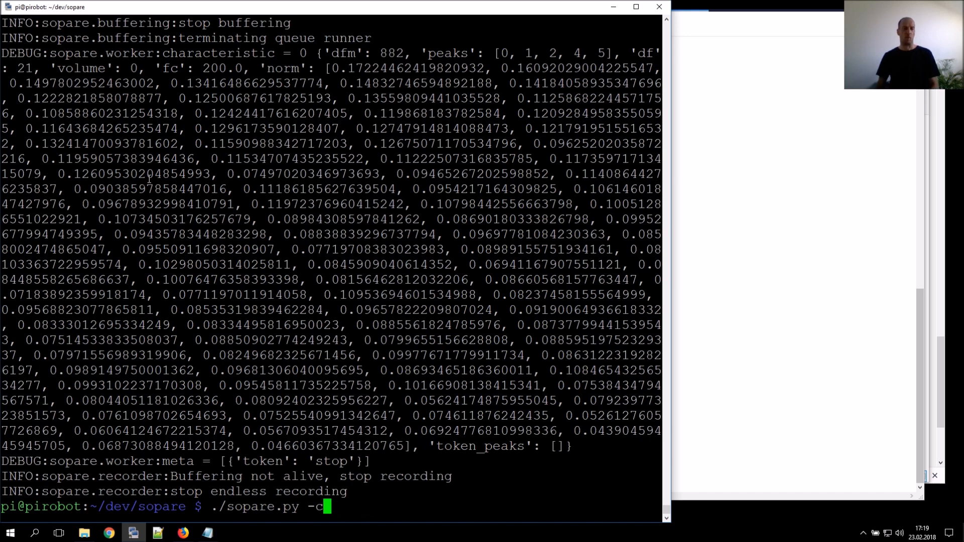
# Compile the dictionary with ./sopare.py -c, then listen with -l until [u'test'] is recognised.
pyautogui.press('Return')
pyautogui.write('./sopare.py -')
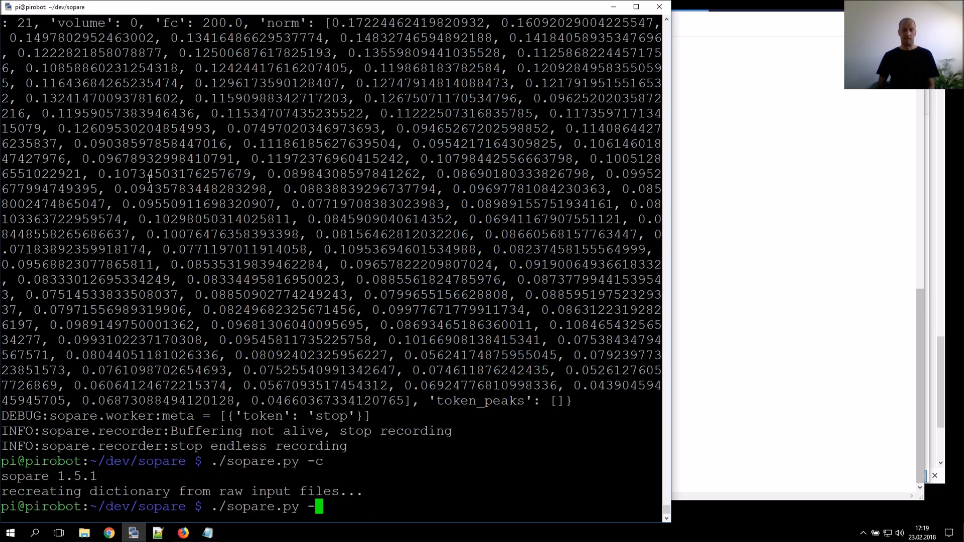
pyautogui.write('l')
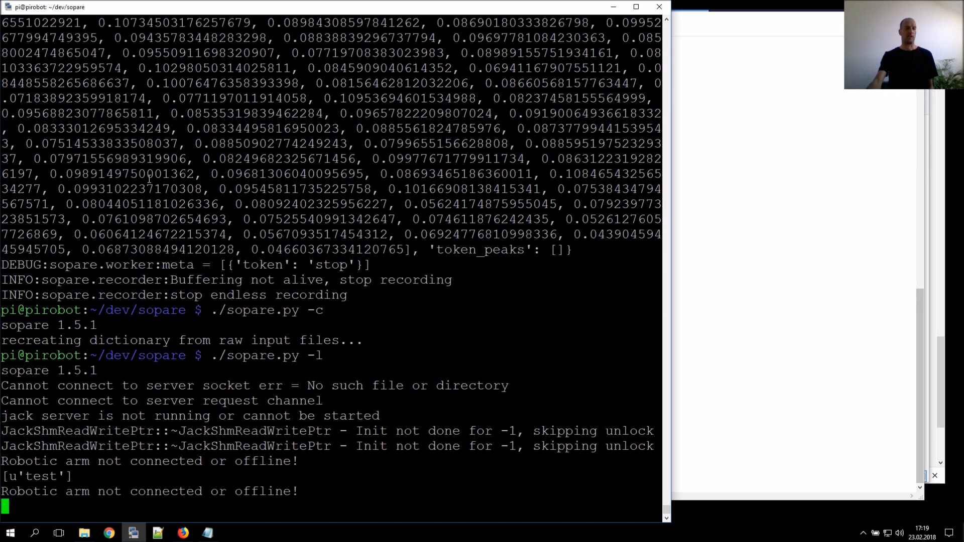
pyautogui.scroll(-3)
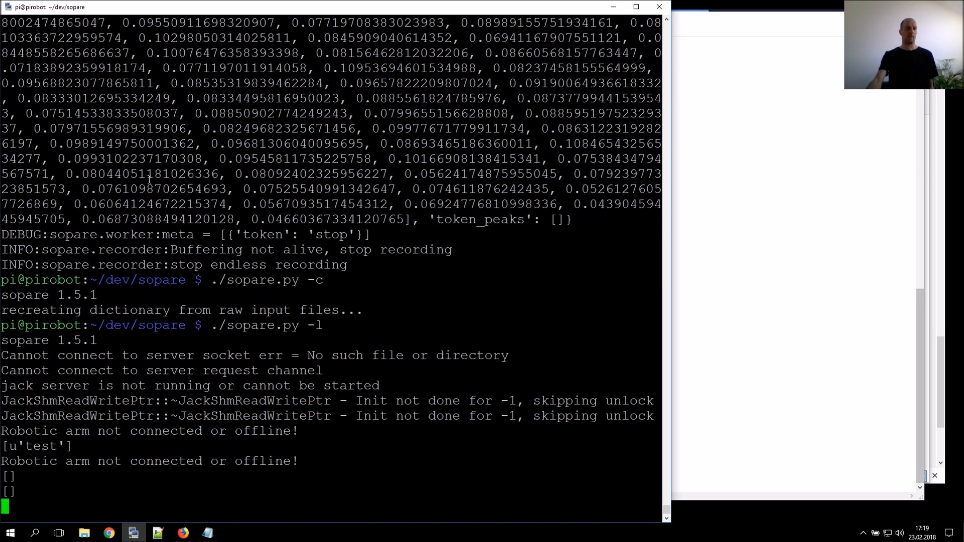
pyautogui.scroll(-3)
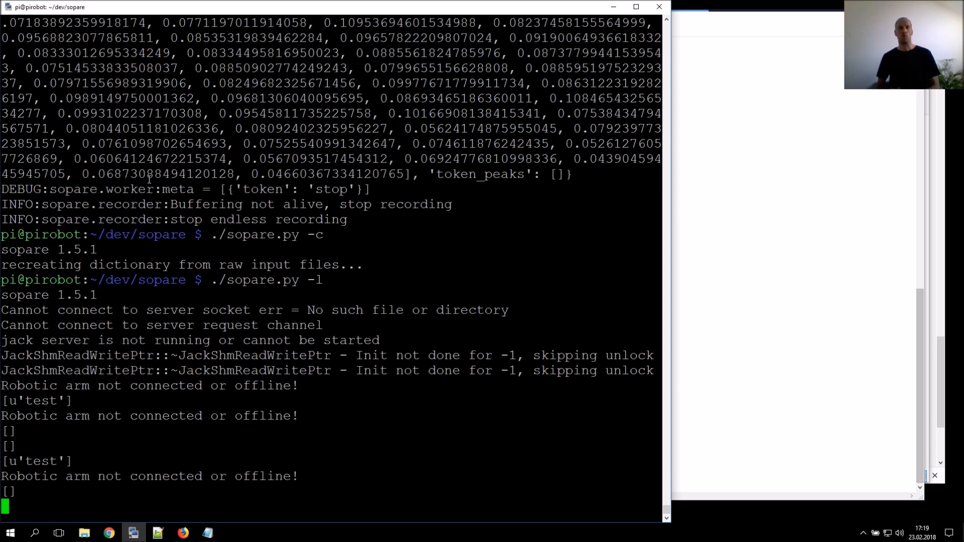
pyautogui.scroll(-3)
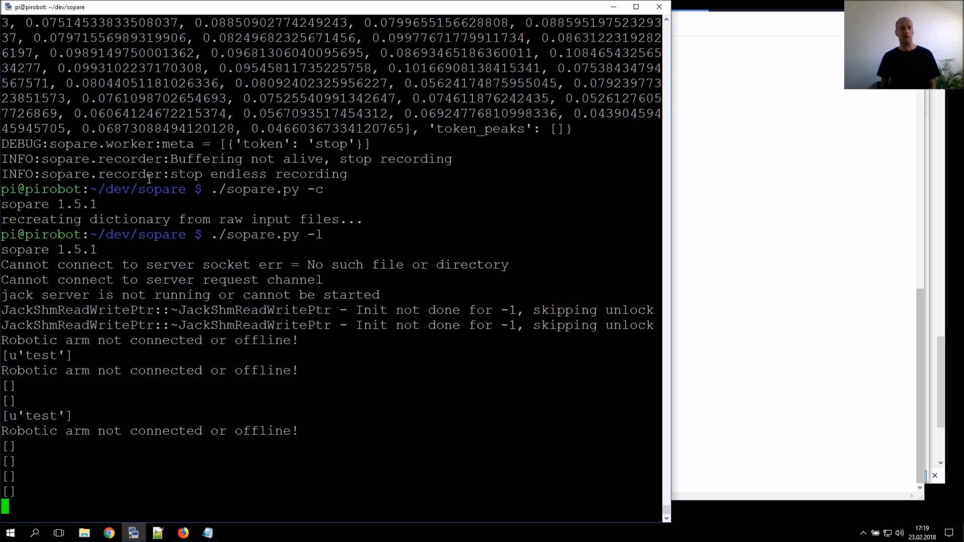
pyautogui.scroll(-3)
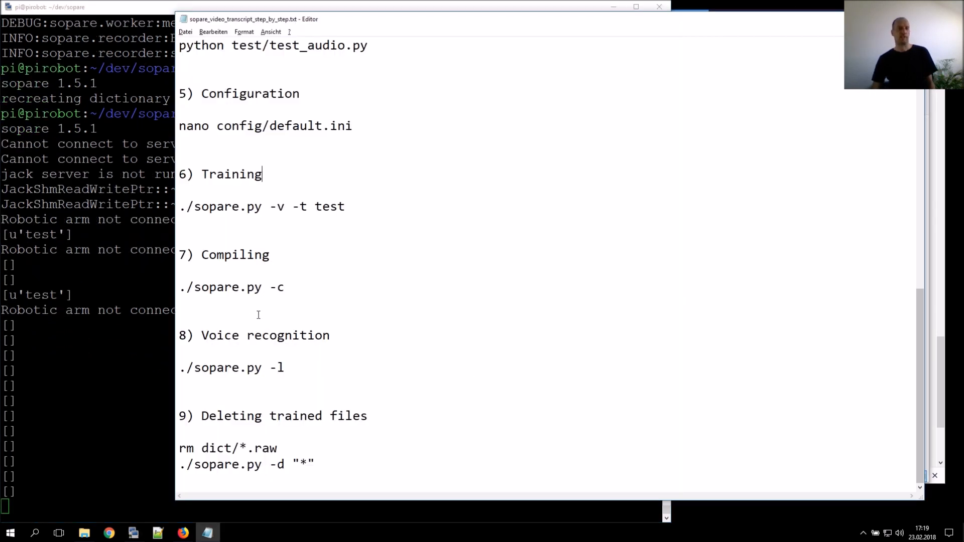
pyautogui.scroll(-3)
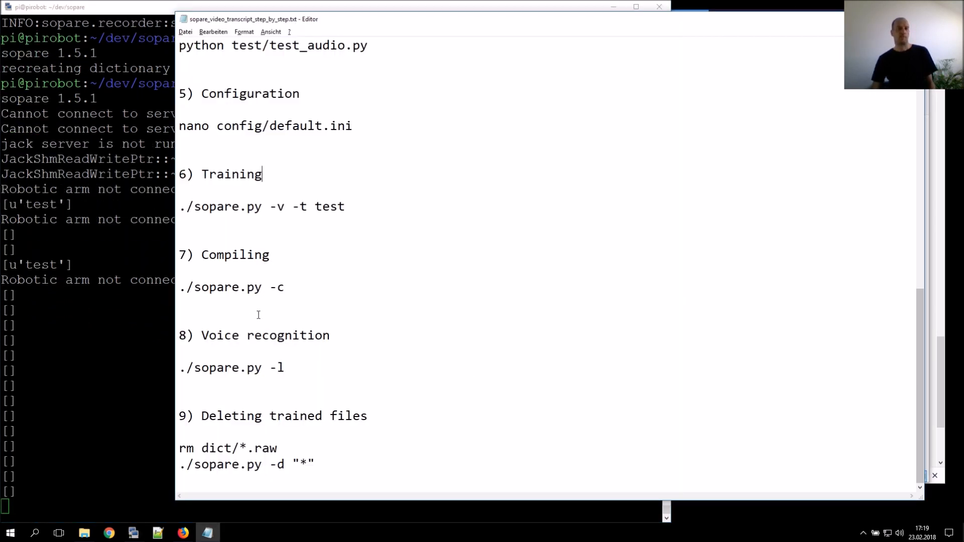
pyautogui.moveTo(231, 376)
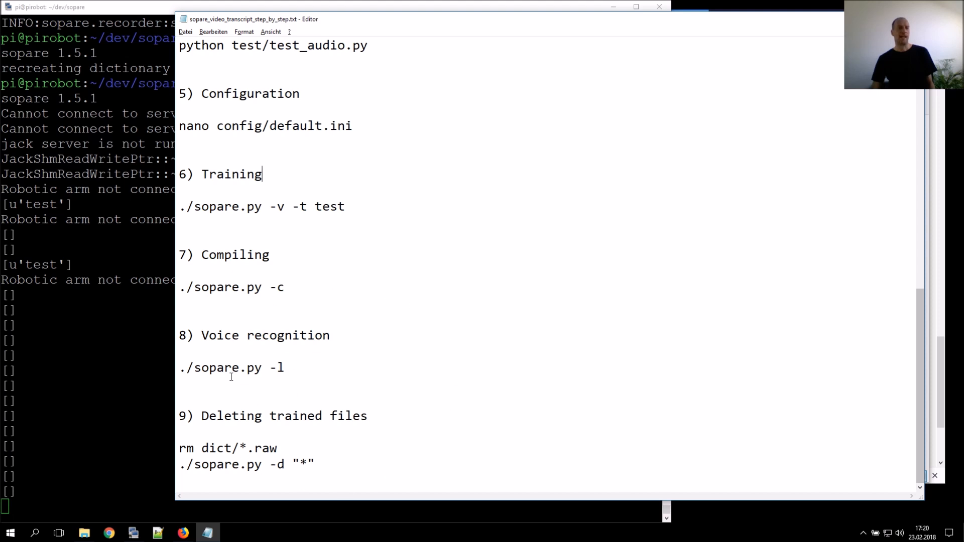